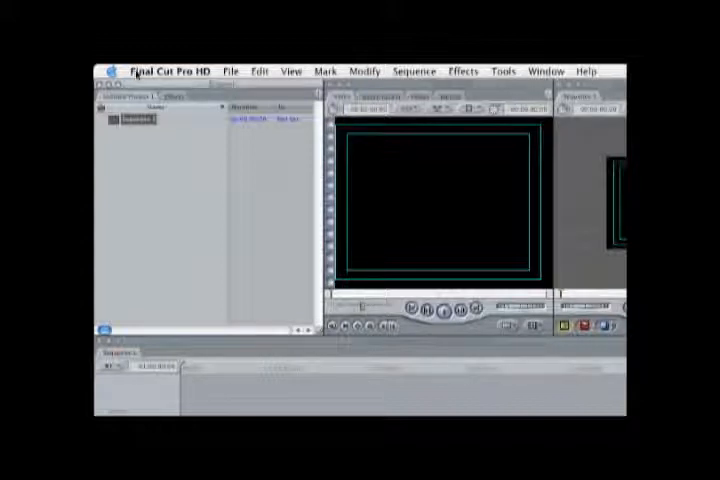
Bring up the Audio/Video Settings window from the Final Cut Pro HD menu.
click(172, 70)
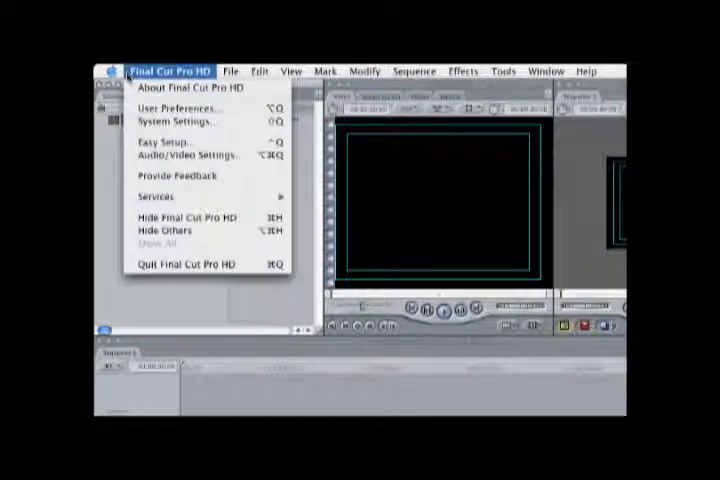
mouse_move(180, 122)
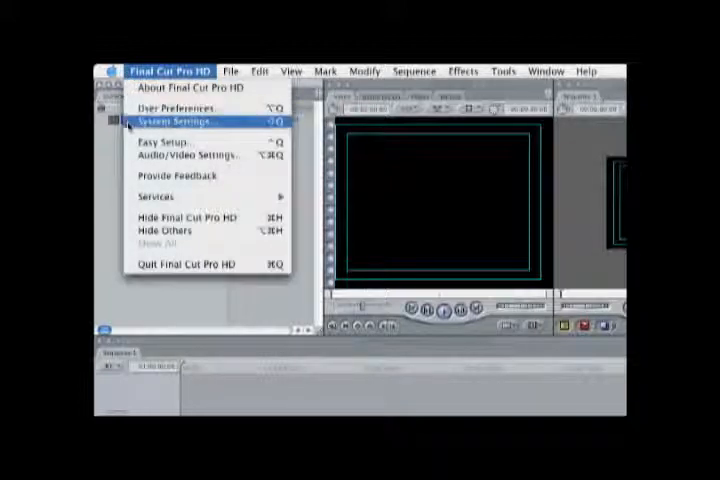
mouse_move(186, 156)
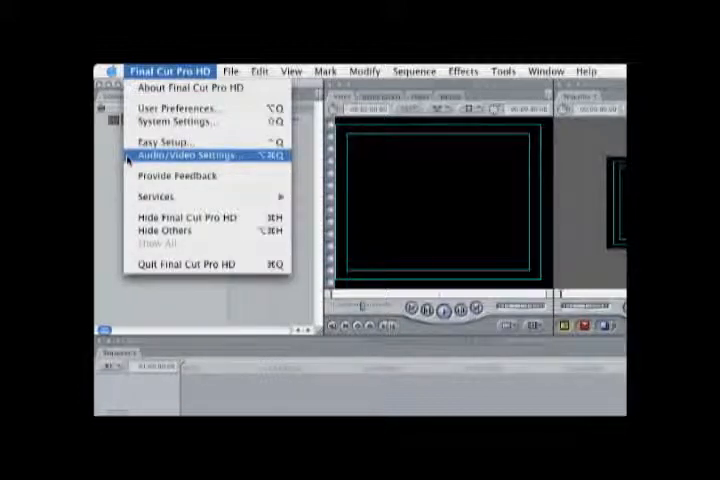
click(198, 156)
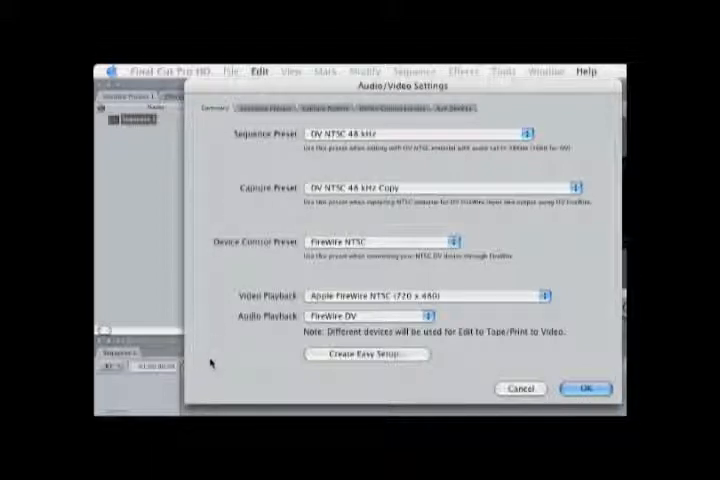
Review the sequence presets, compare DV PAL 48 kHz, and settle on DV NTSC 48 kHz.
click(272, 108)
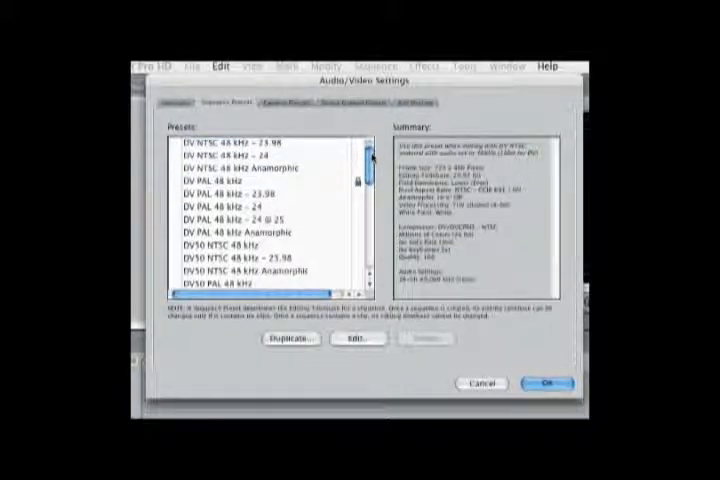
scroll(down, 3)
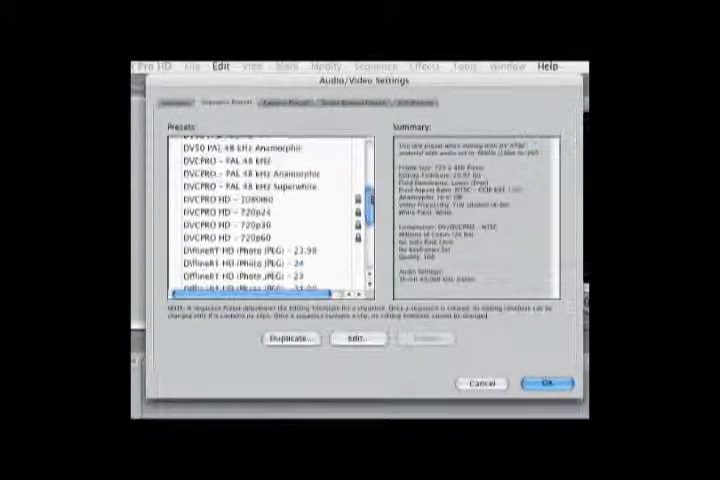
scroll(down, 3)
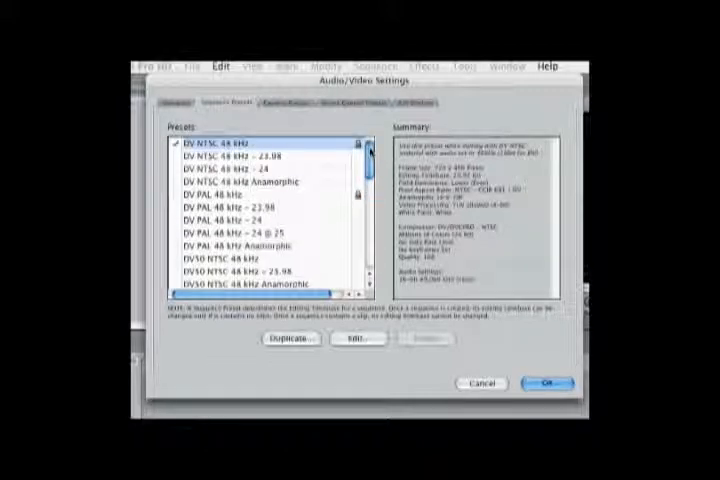
click(220, 144)
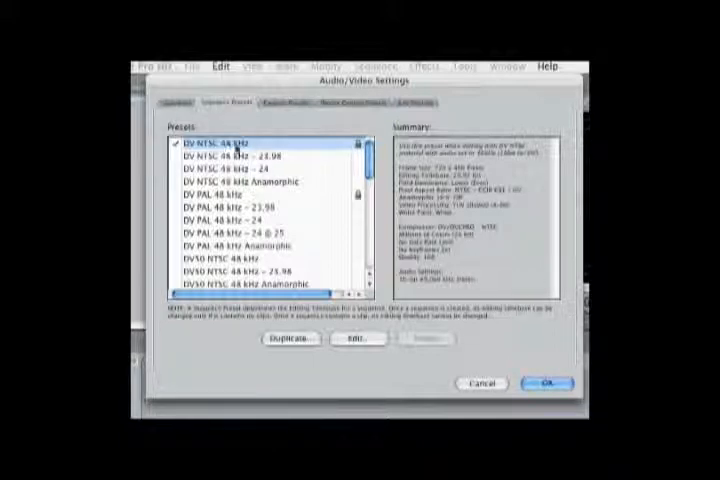
click(218, 194)
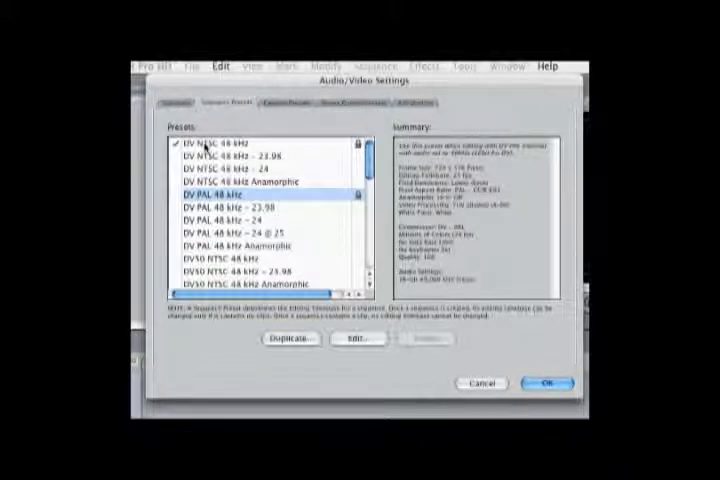
click(220, 146)
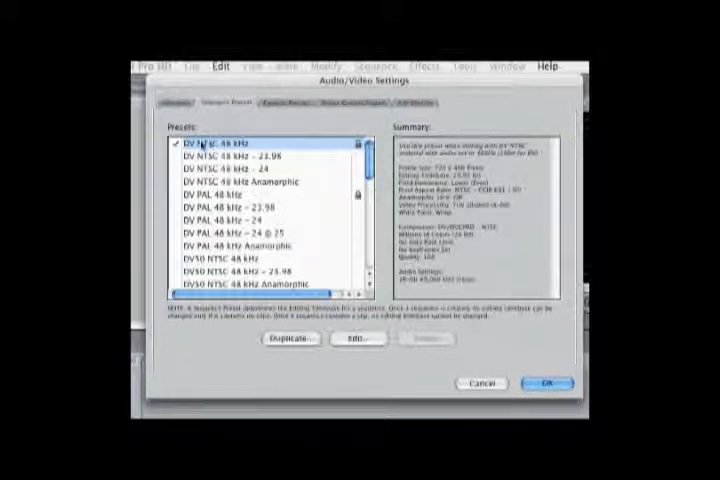
click(356, 340)
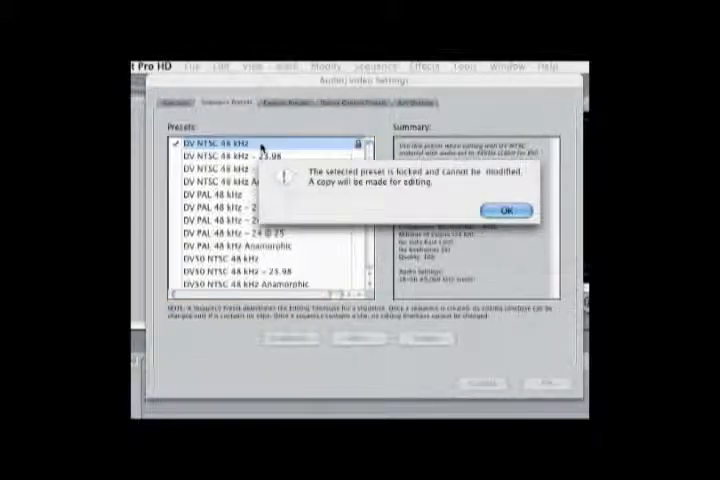
mouse_move(288, 210)
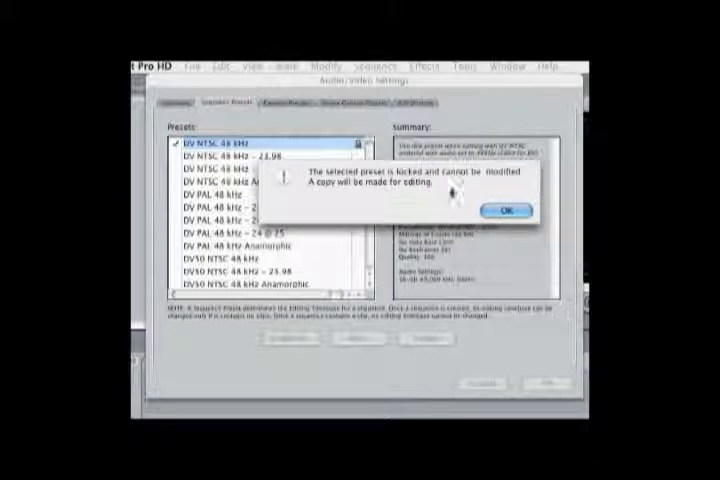
click(504, 208)
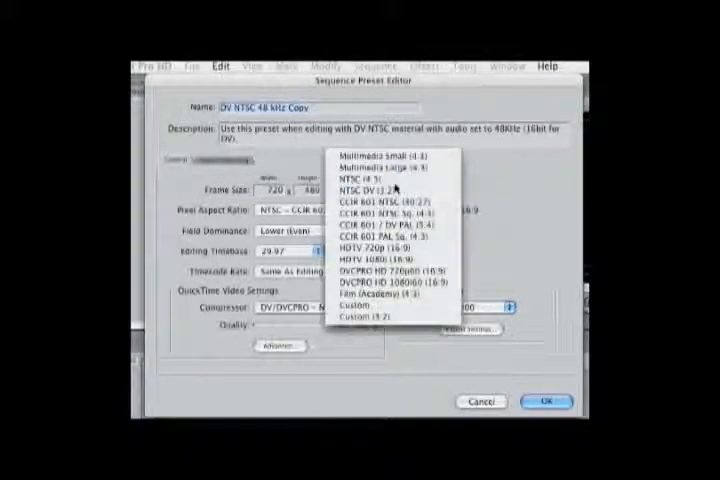
click(368, 190)
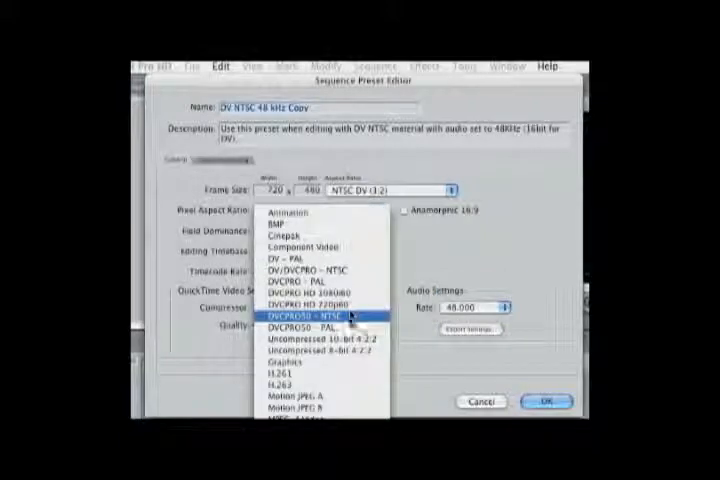
mouse_move(436, 236)
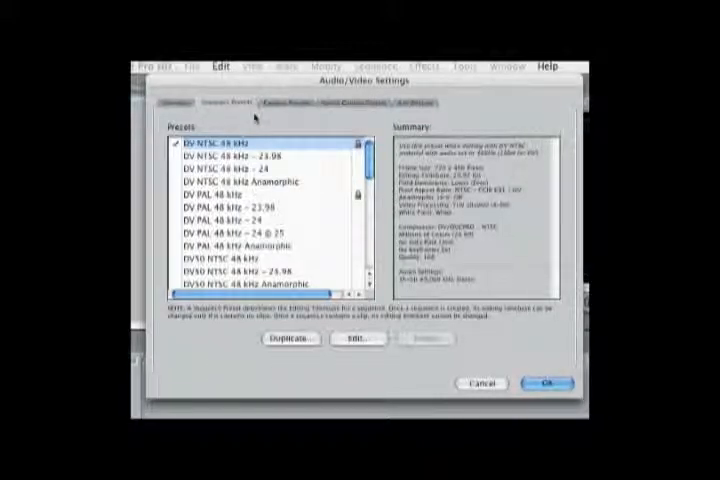
Review the capture presets and dismiss the locked-preset warning for DV NTSC 48 kHz.
click(290, 104)
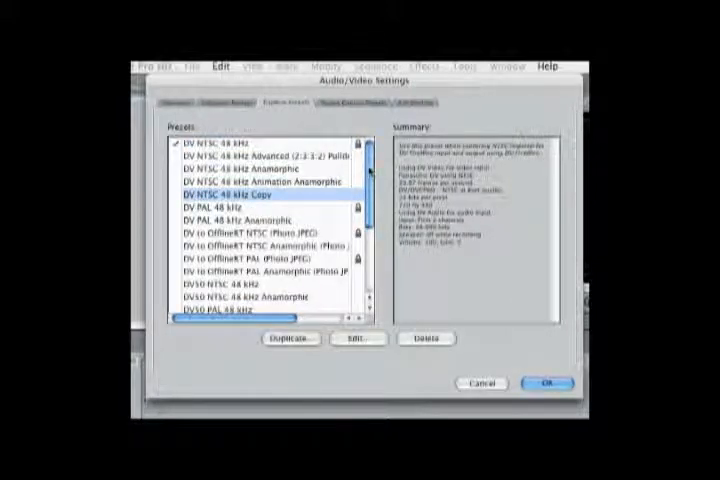
scroll(down, 3)
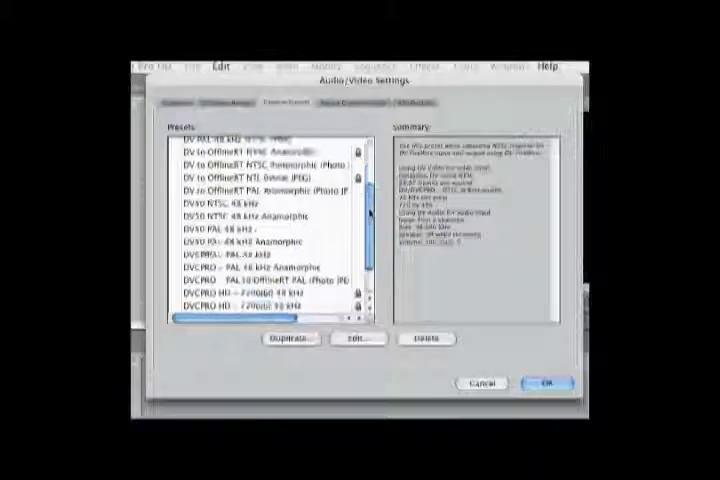
scroll(down, 3)
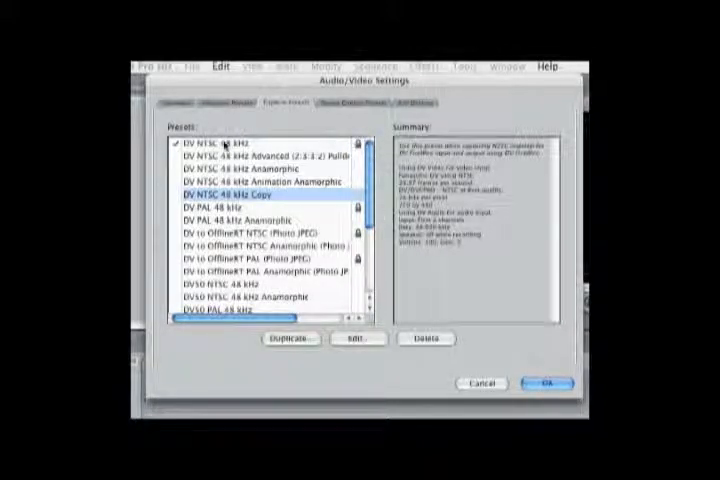
click(356, 340)
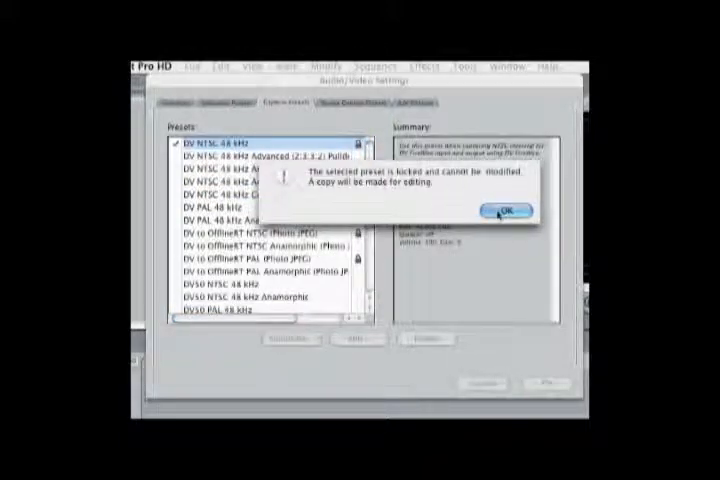
click(500, 208)
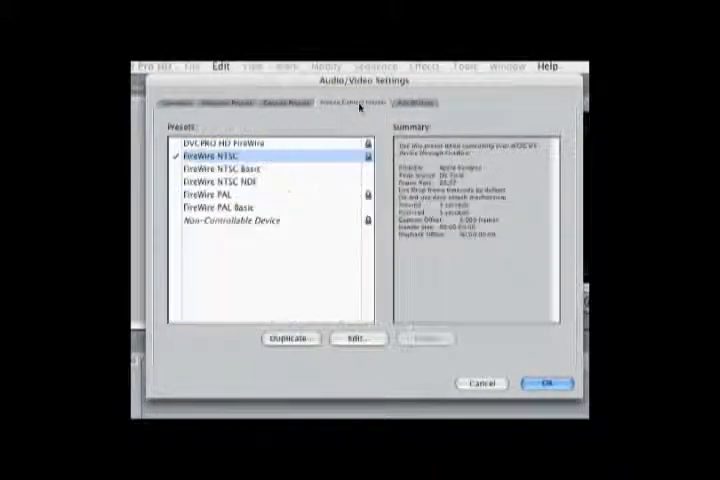
mouse_move(284, 148)
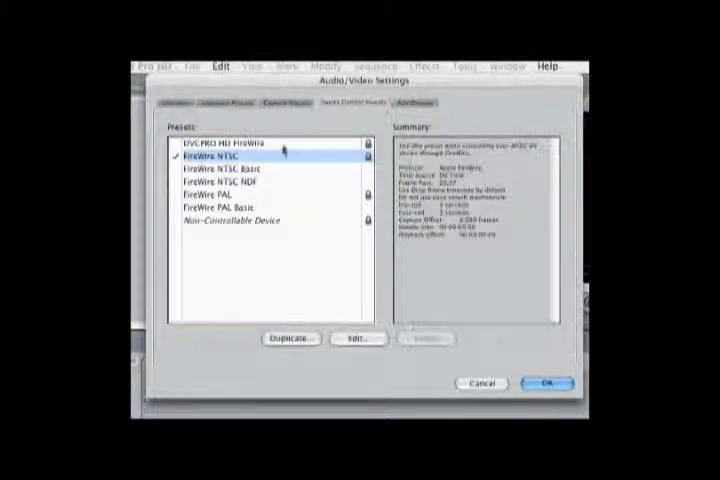
mouse_move(302, 212)
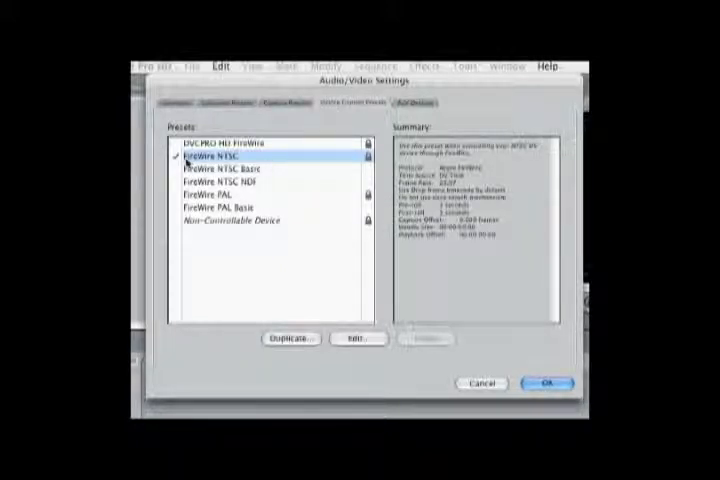
mouse_move(262, 170)
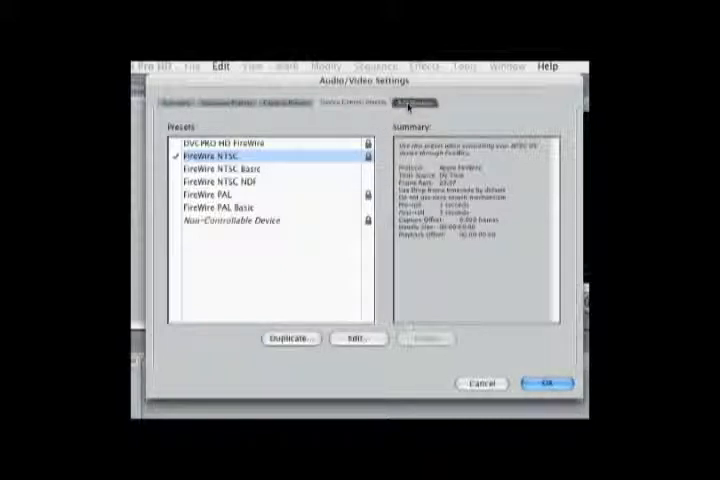
Set playback audio output to FireWire DV alongside Apple FireWire NTSC video.
click(428, 100)
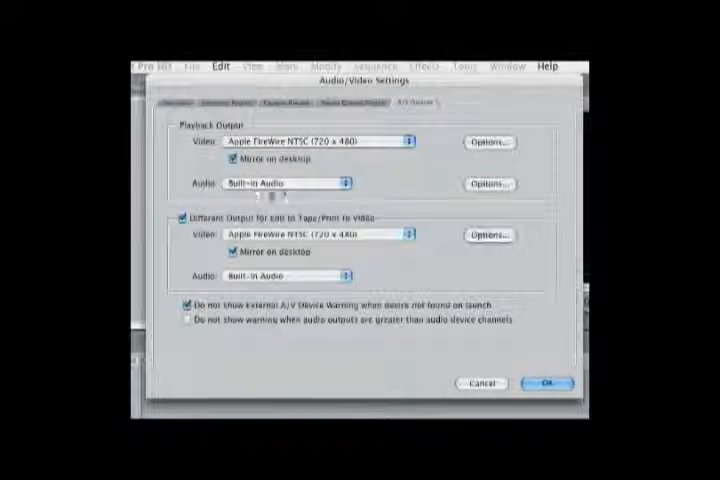
click(280, 184)
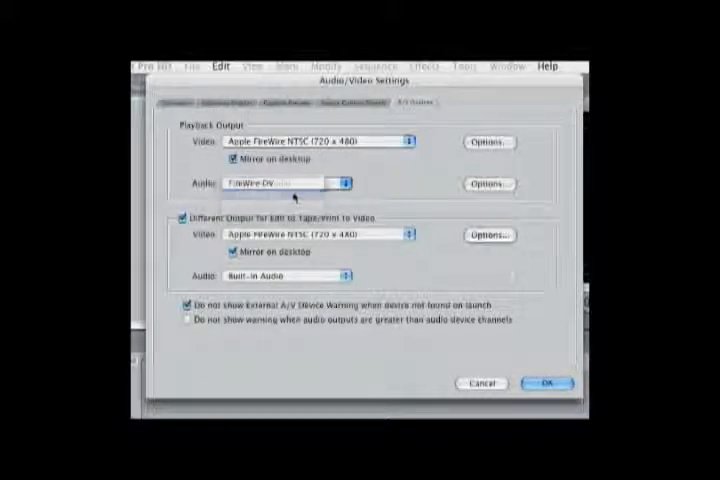